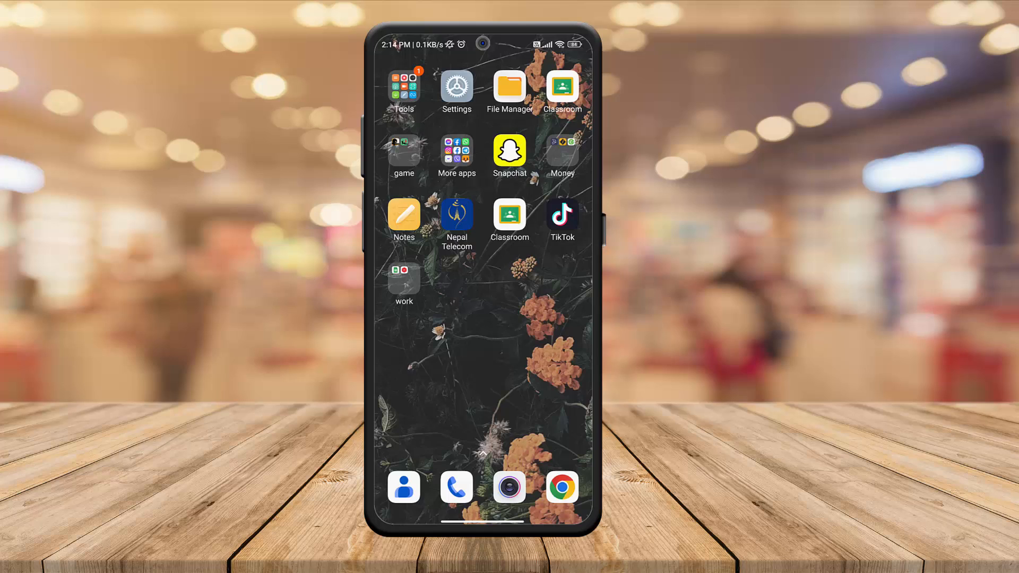
- Launch Settings from the home screen and scroll its main list down to the Apps entry
{"action": "left_click", "coordinate": [457, 88]}
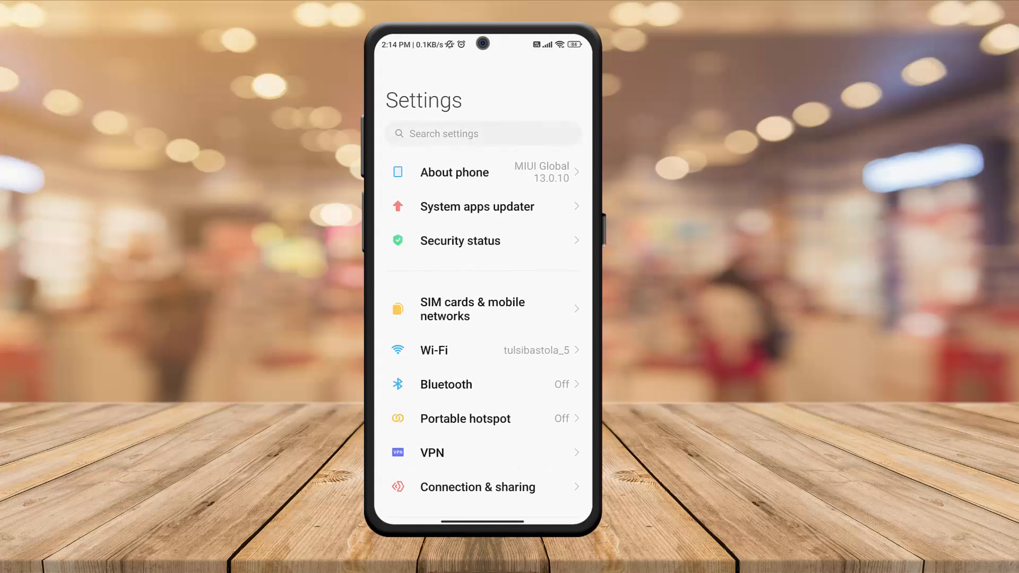
{"action": "scroll", "scroll_direction": "down", "scroll_amount": 3}
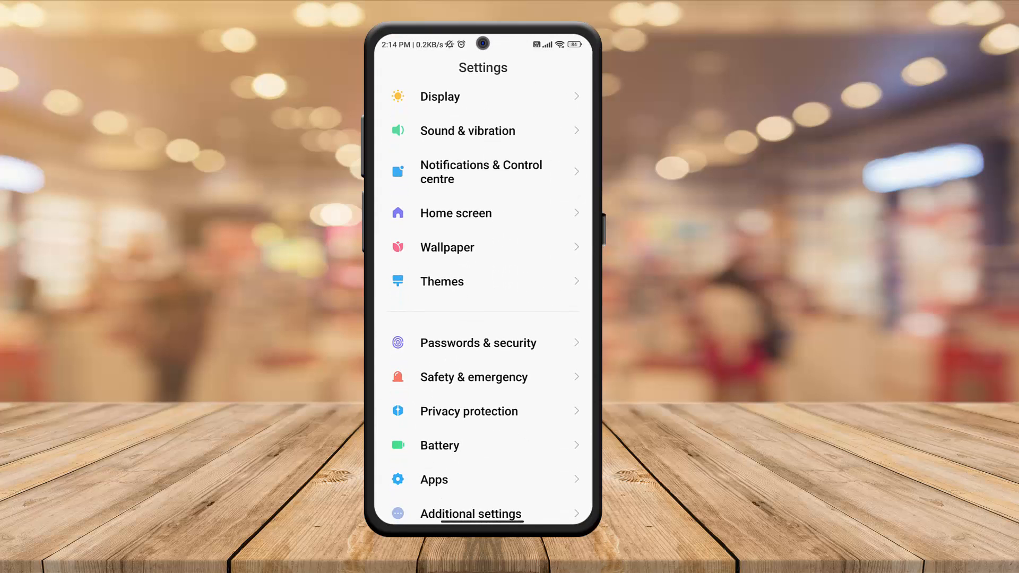
{"action": "scroll", "scroll_direction": "down", "scroll_amount": 3}
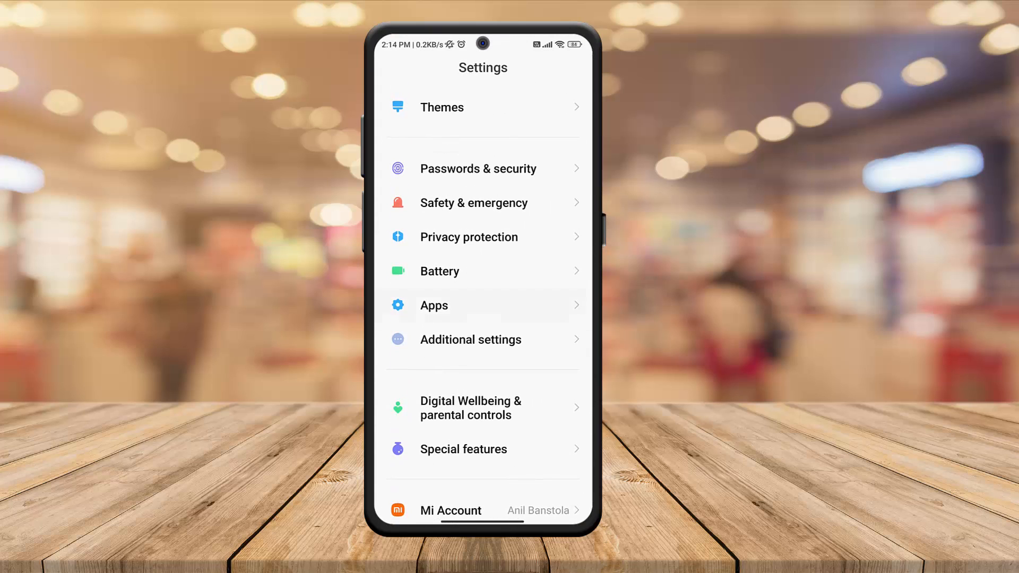
- Enter Apps then Manage apps to show the 52 installed apps sorted by size
{"action": "left_click", "coordinate": [433, 304]}
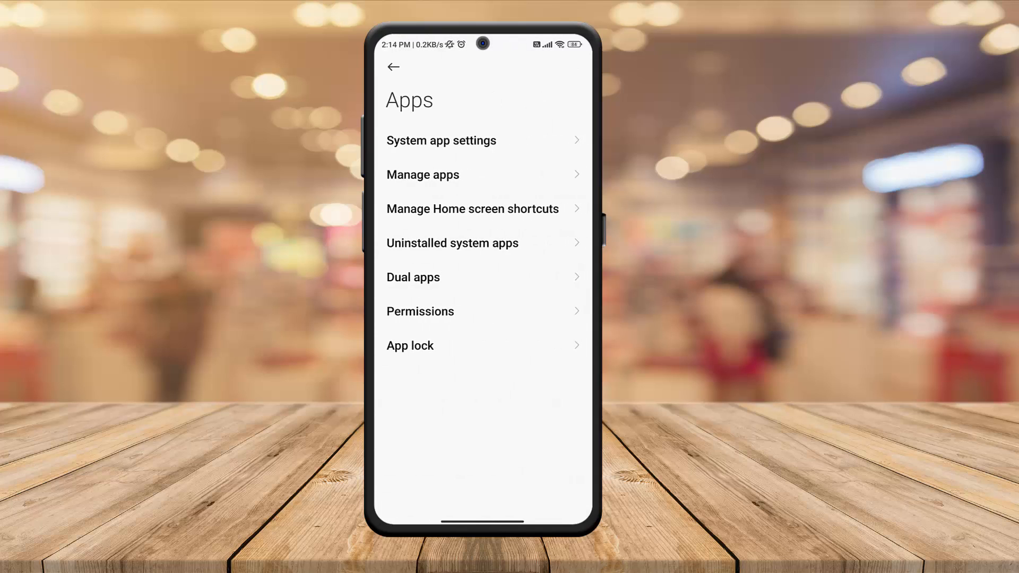
{"action": "left_click", "coordinate": [421, 174]}
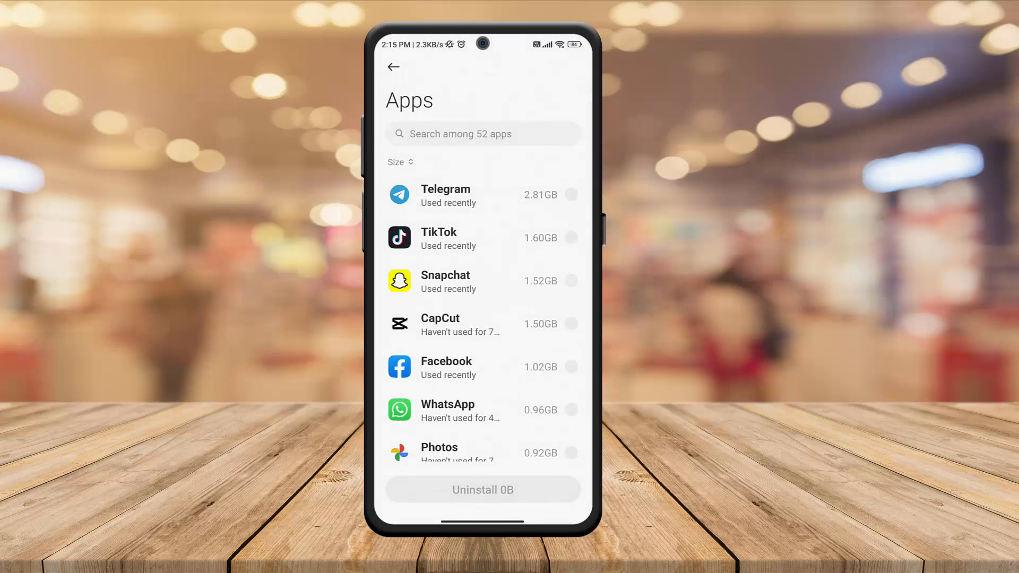
- With Opera, Daraz and Messenger marked, request Uninstall 1.41GB to show the confirmation dialog
{"action": "scroll", "scroll_direction": "down", "scroll_amount": 3}
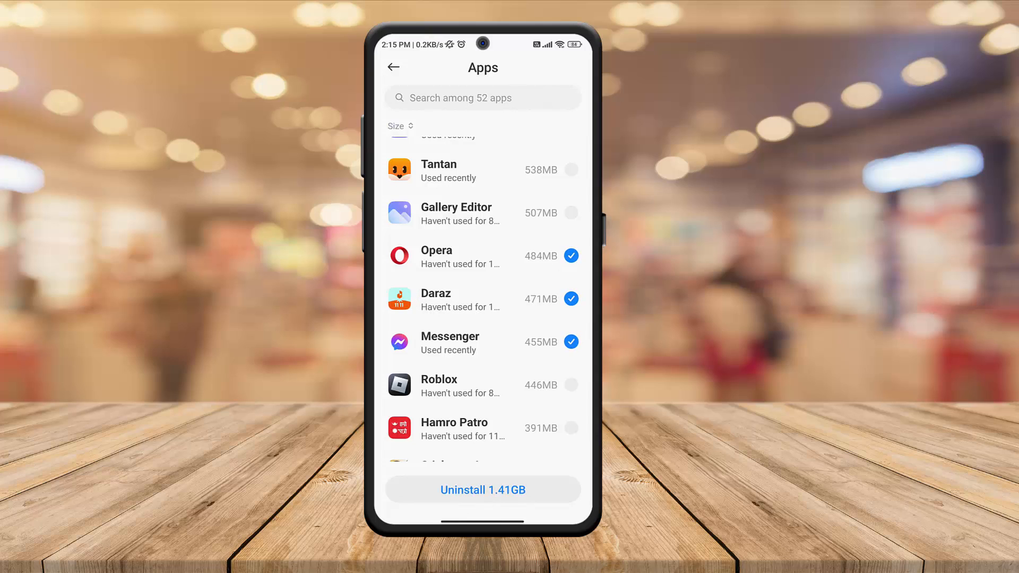
{"action": "left_click", "coordinate": [482, 489]}
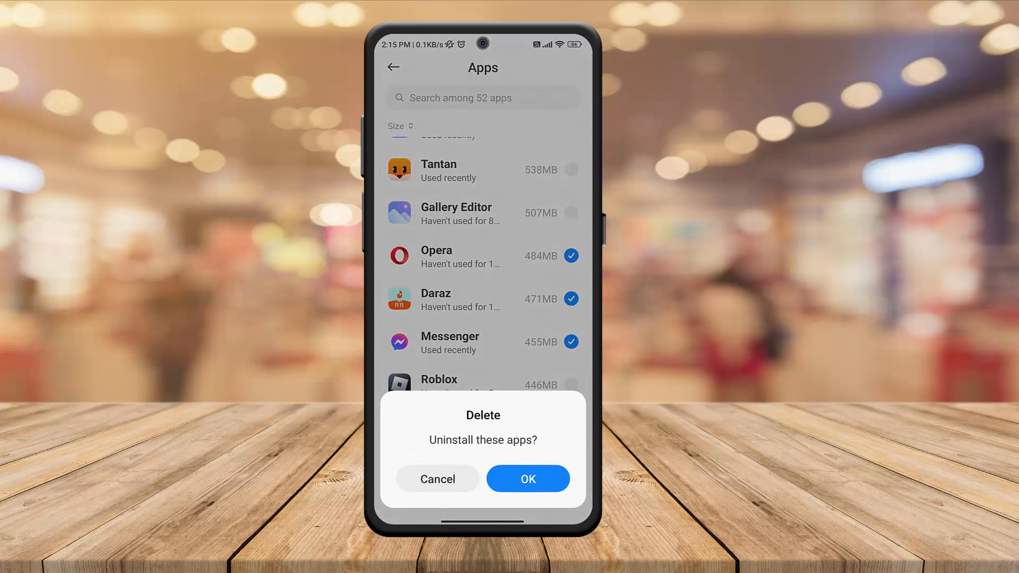